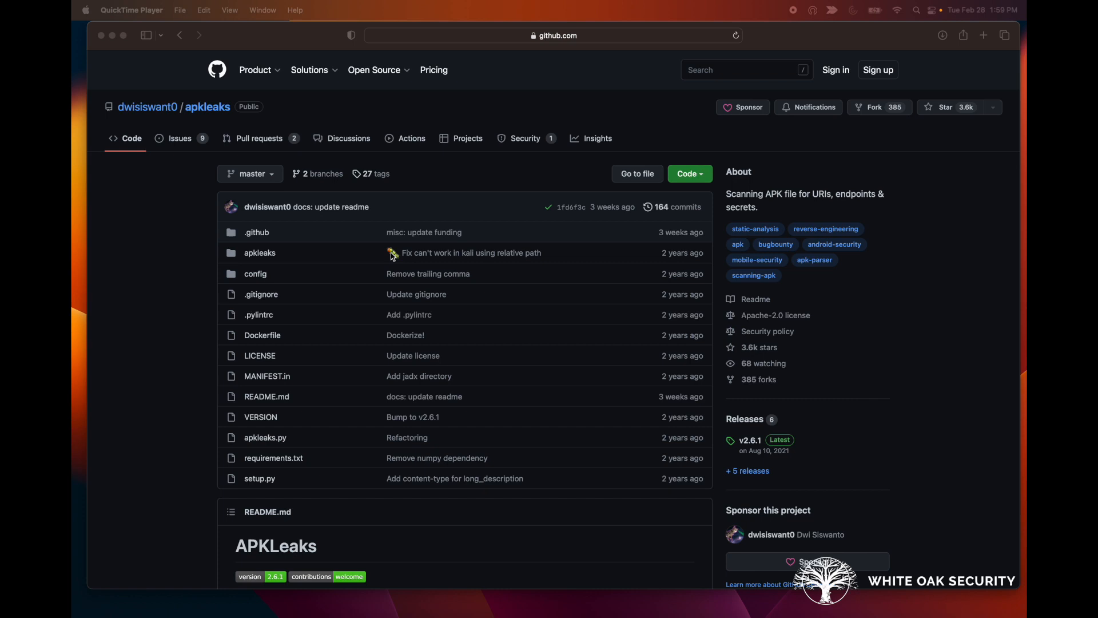
pyautogui.moveTo(395, 258)
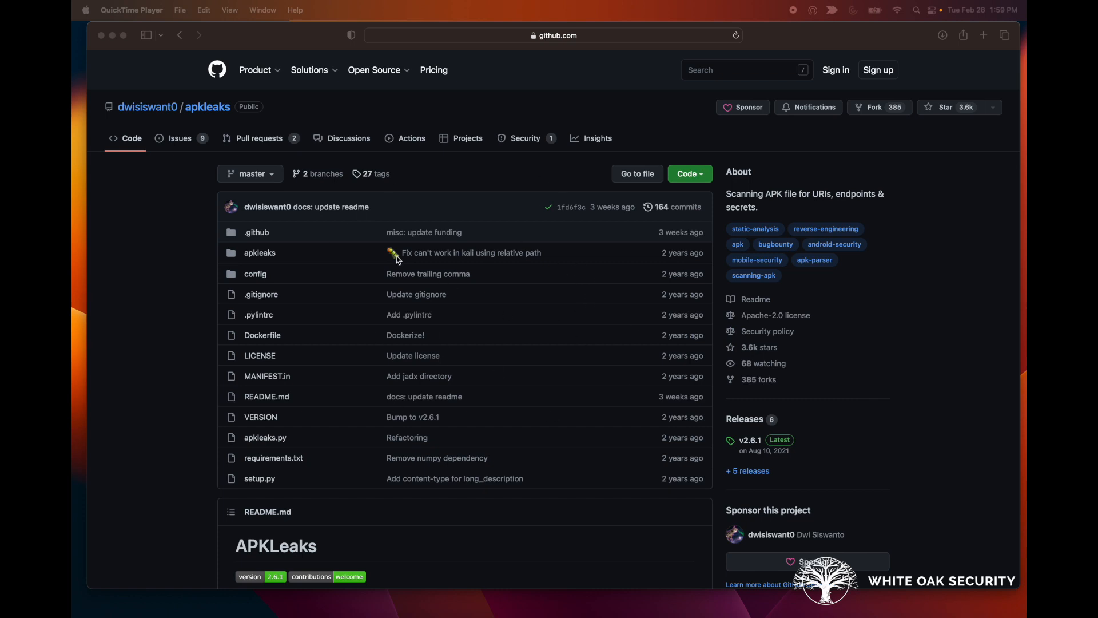
pyautogui.moveTo(400, 354)
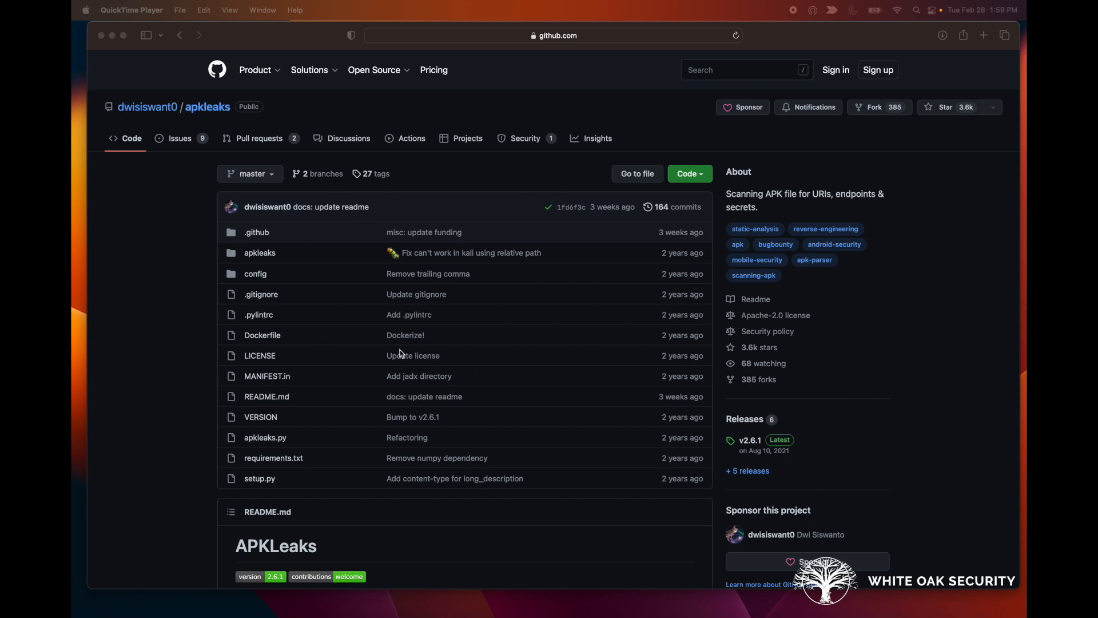
pyautogui.moveTo(268, 127)
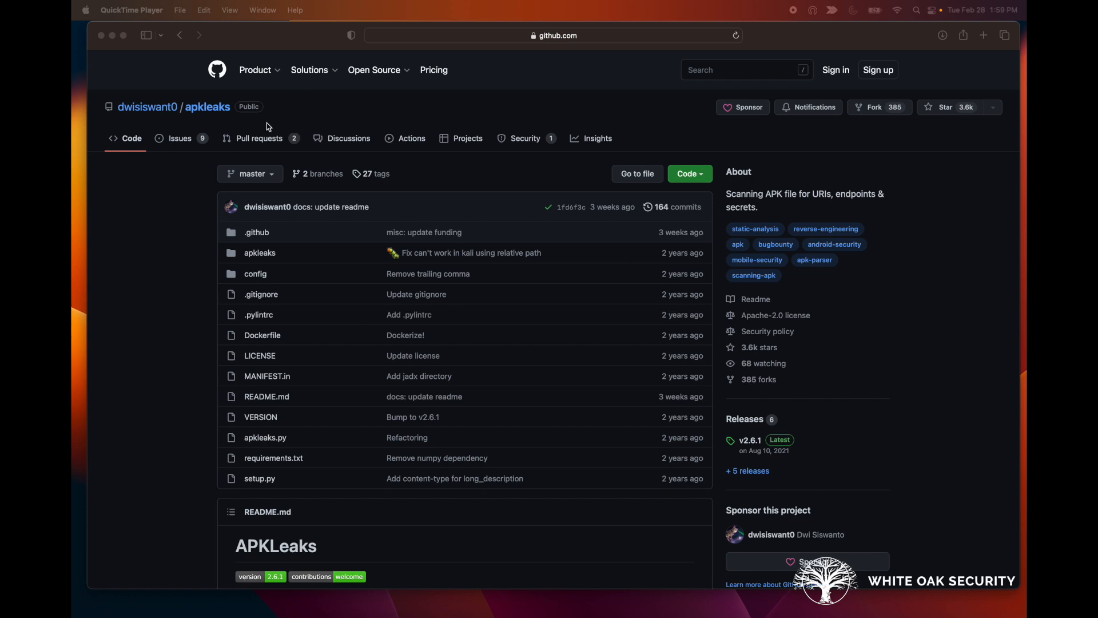
pyautogui.moveTo(520, 318)
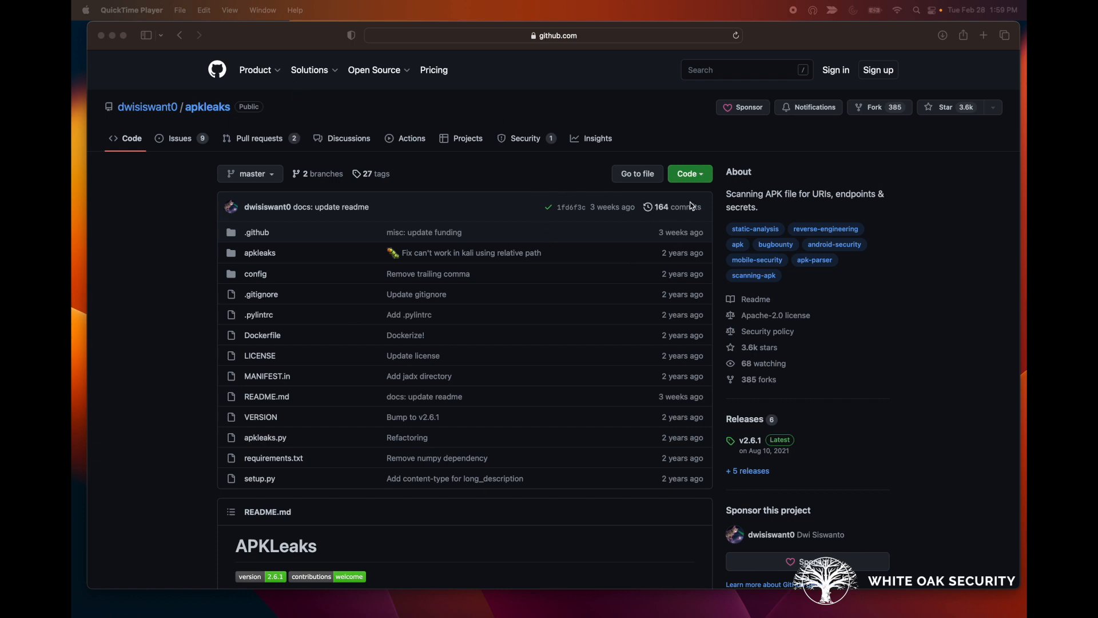
pyautogui.moveTo(761, 203)
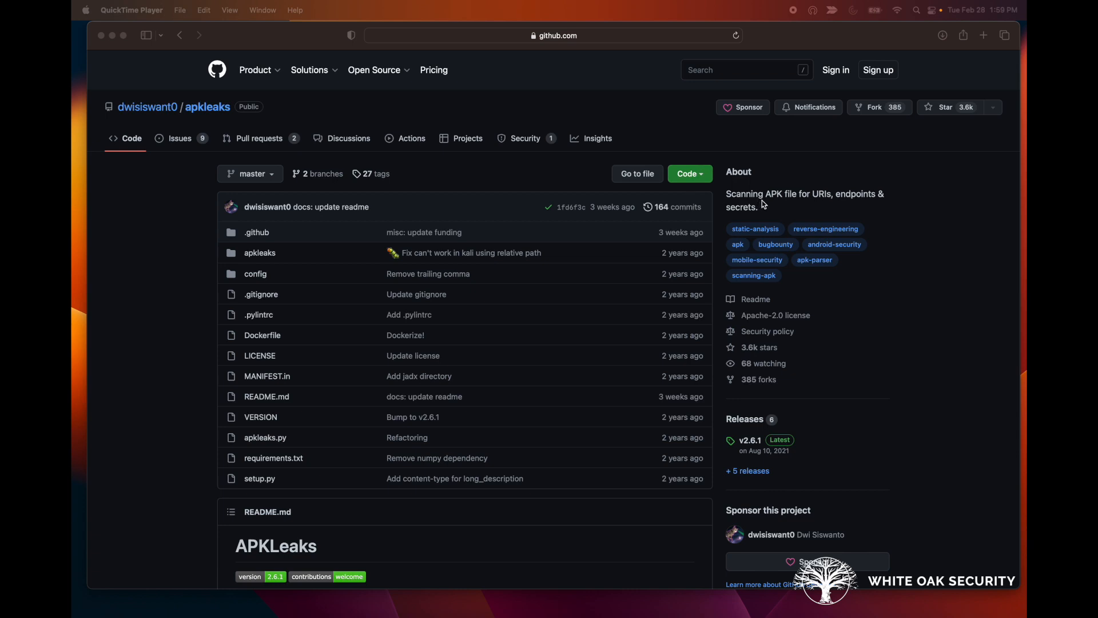
pyautogui.moveTo(754, 225)
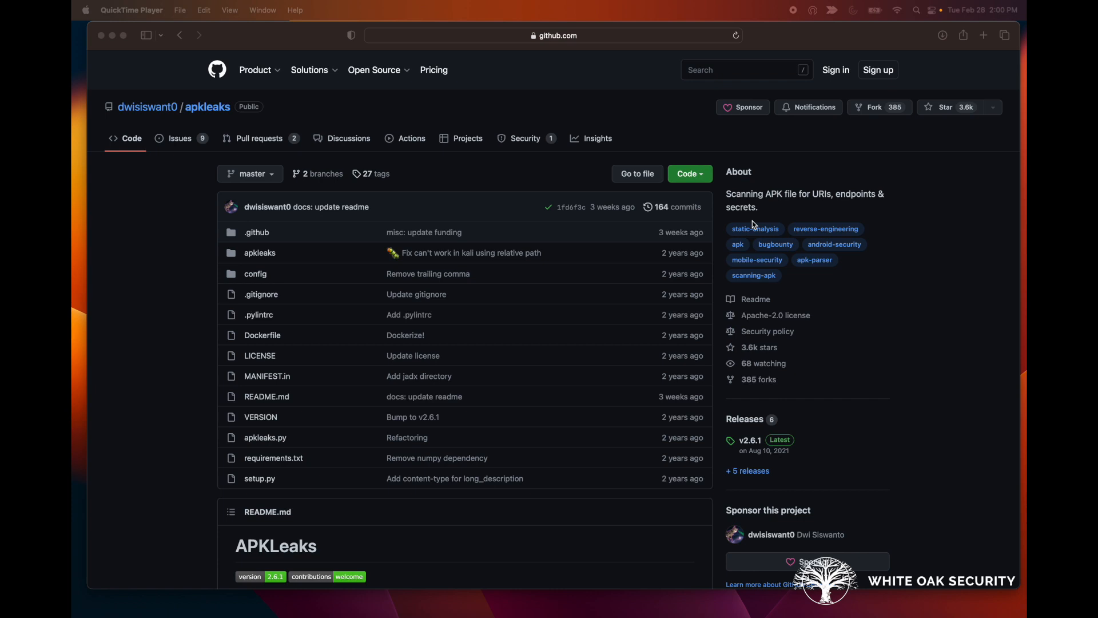
pyautogui.moveTo(467, 379)
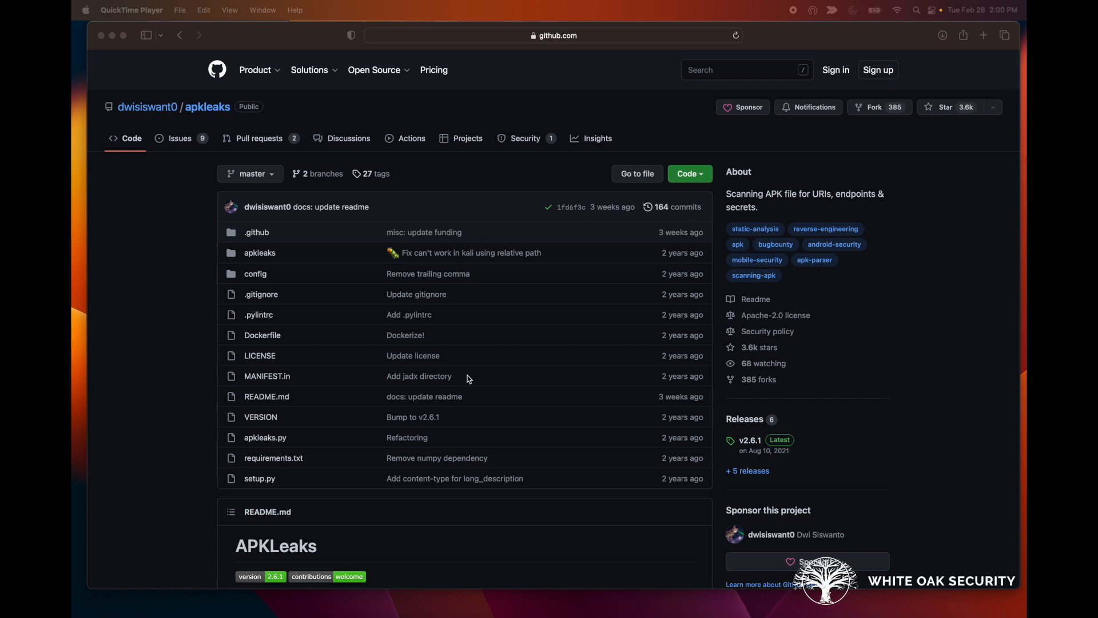
# Scroll down the APKLeaks repository page to the README's usage screenshot, installation and usage sections
pyautogui.scroll(-3)
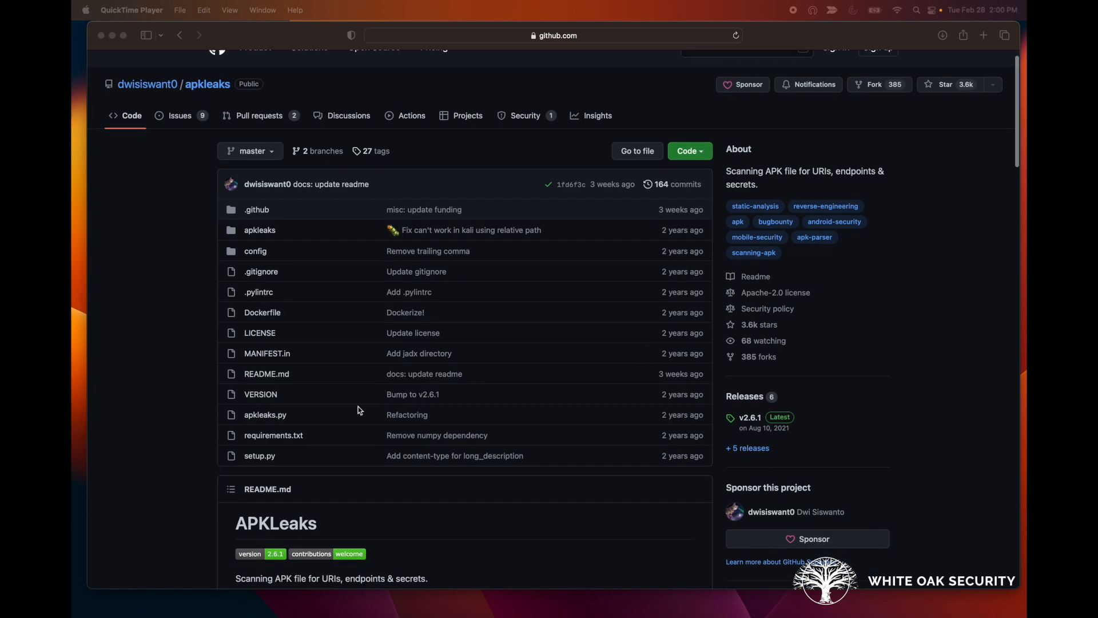
pyautogui.moveTo(549, 287)
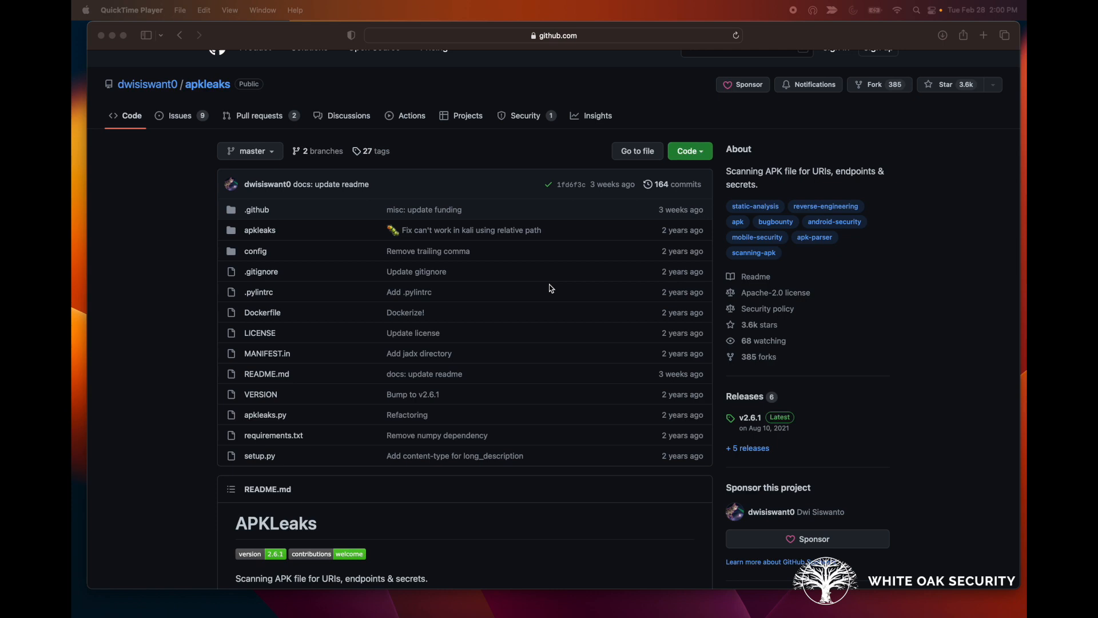
pyautogui.scroll(-3)
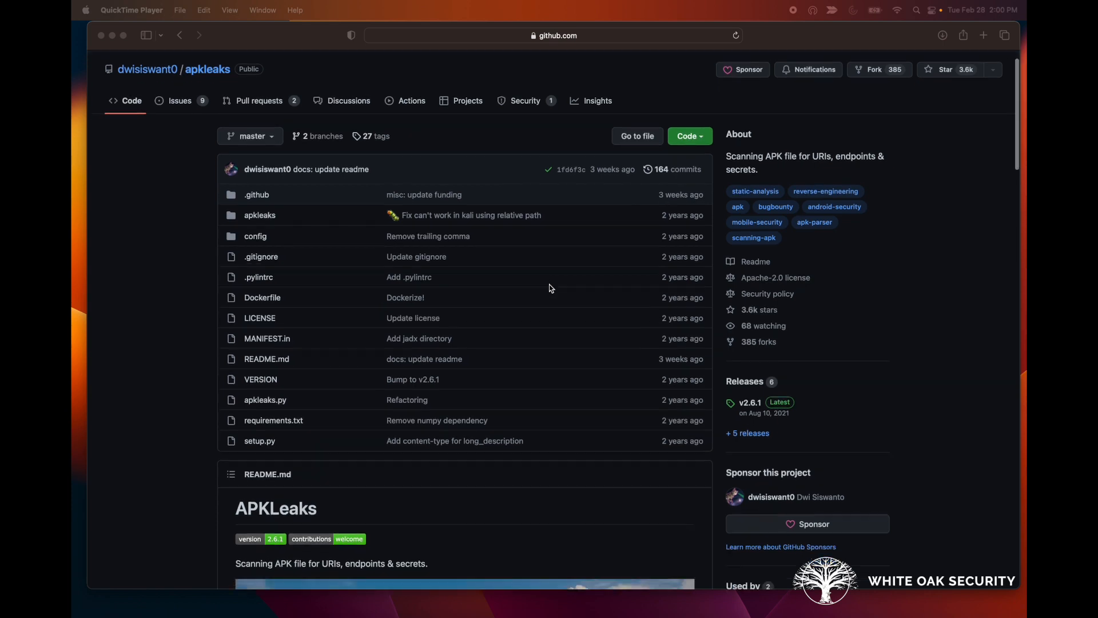
pyautogui.scroll(-3)
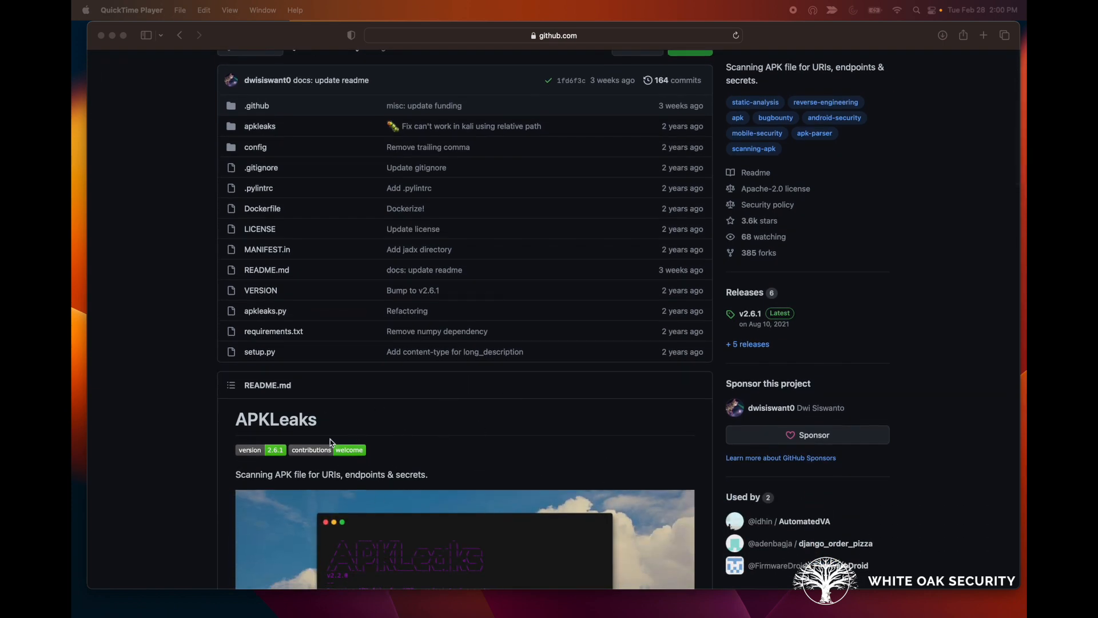
pyautogui.scroll(-3)
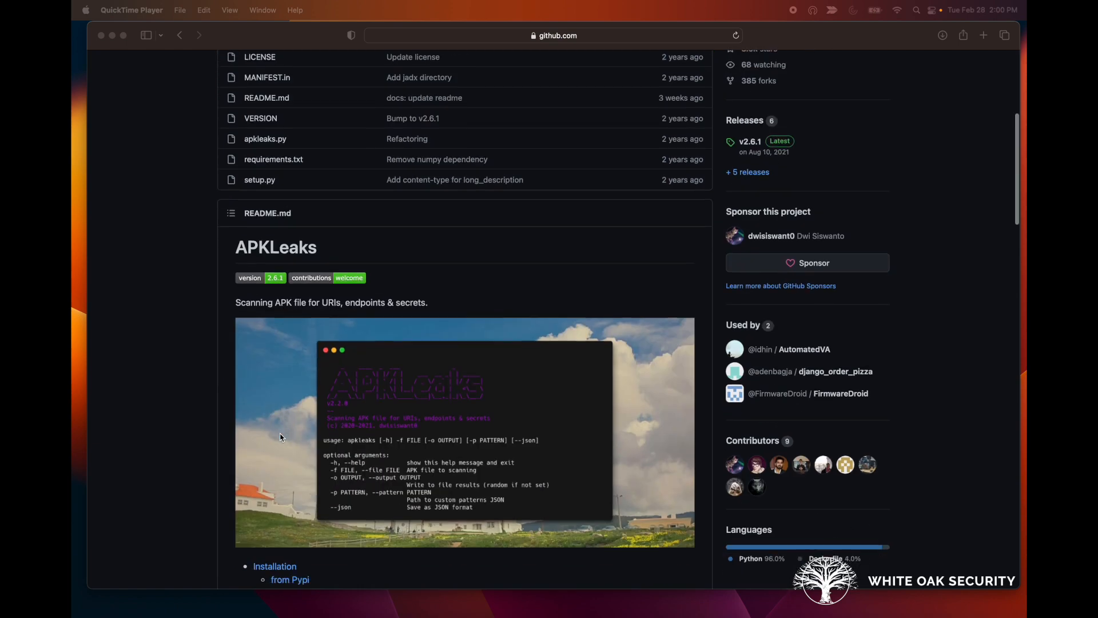
pyautogui.scroll(-3)
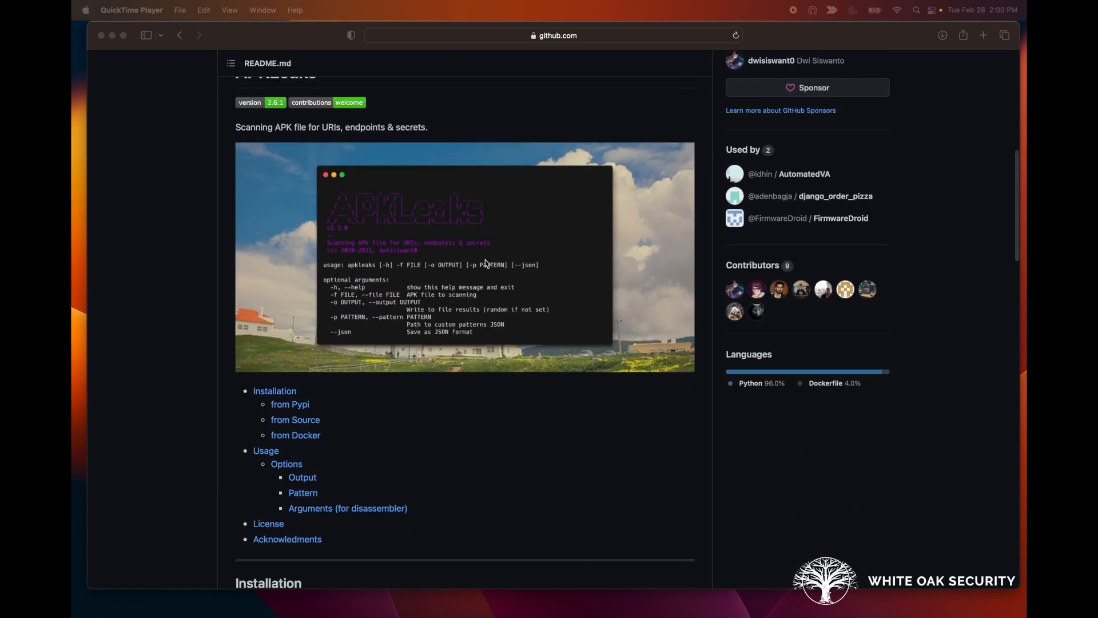
pyautogui.scroll(-3)
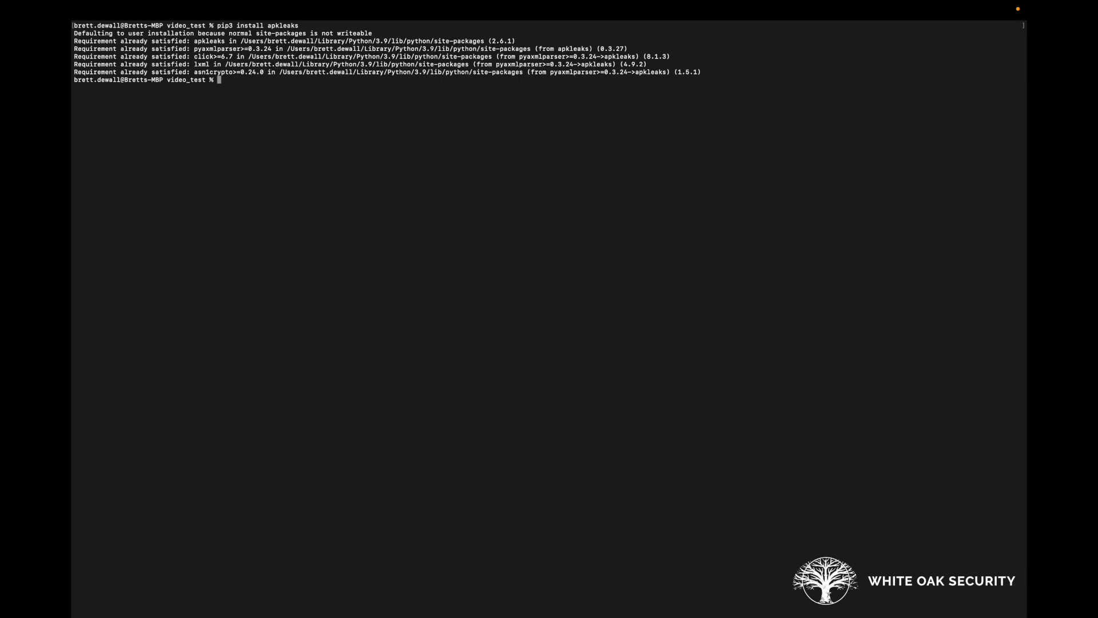
# Run apkleaks with no arguments, getting its v2.6.1 banner and the -f/--file required error
pyautogui.write('apke')
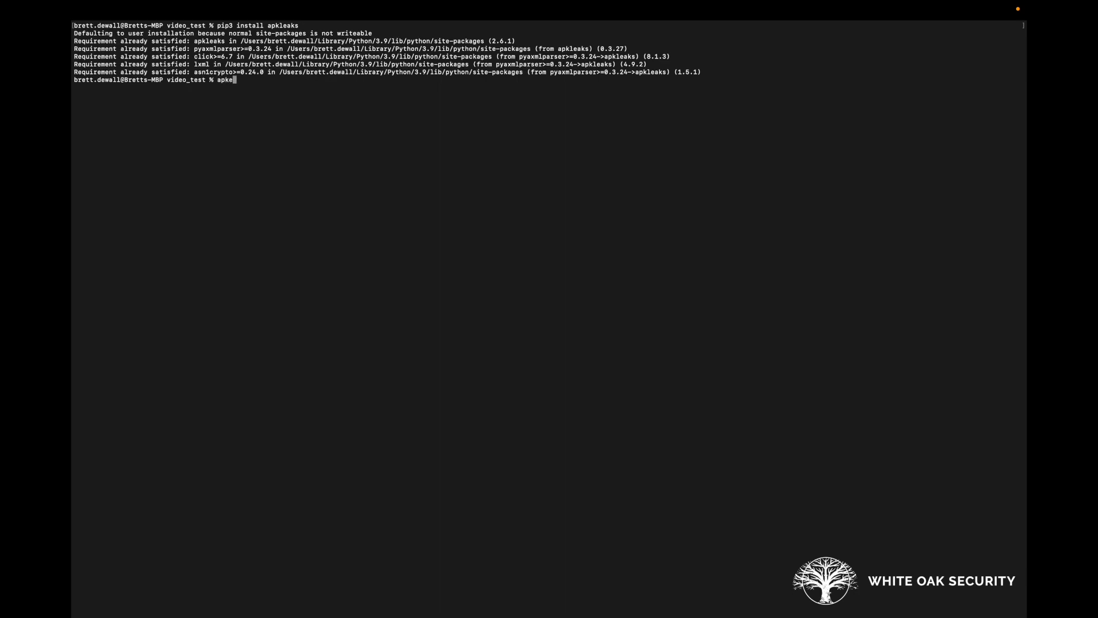
pyautogui.write('leaks')
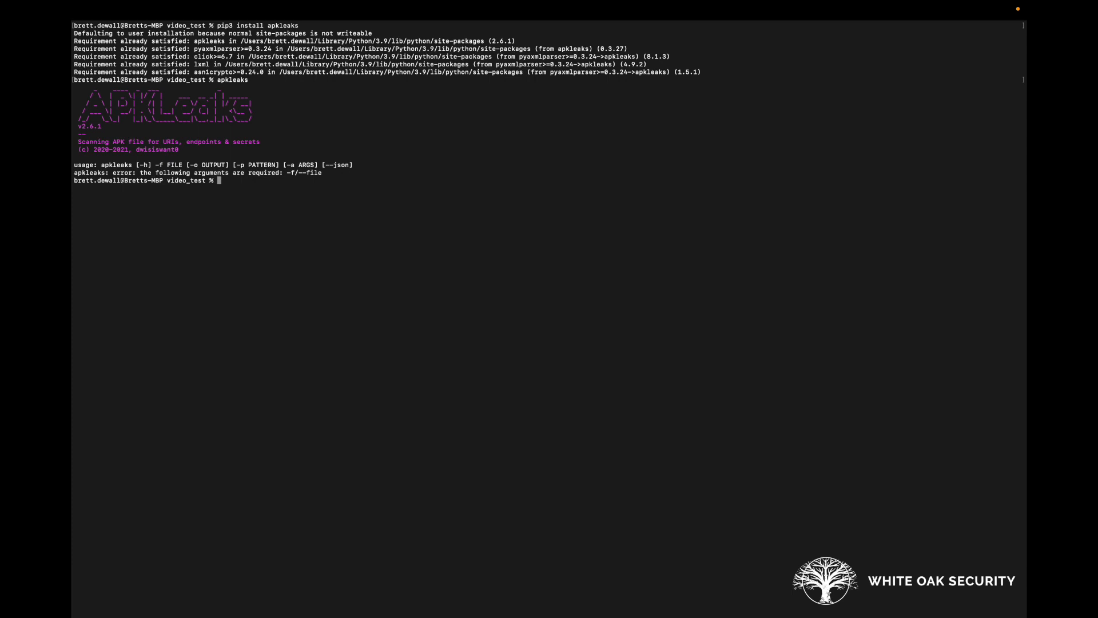
# Run 'apkleaks -h' and highlight the -f file option among the -o, -p, -a and --json options
pyautogui.write('apkleaks -h')
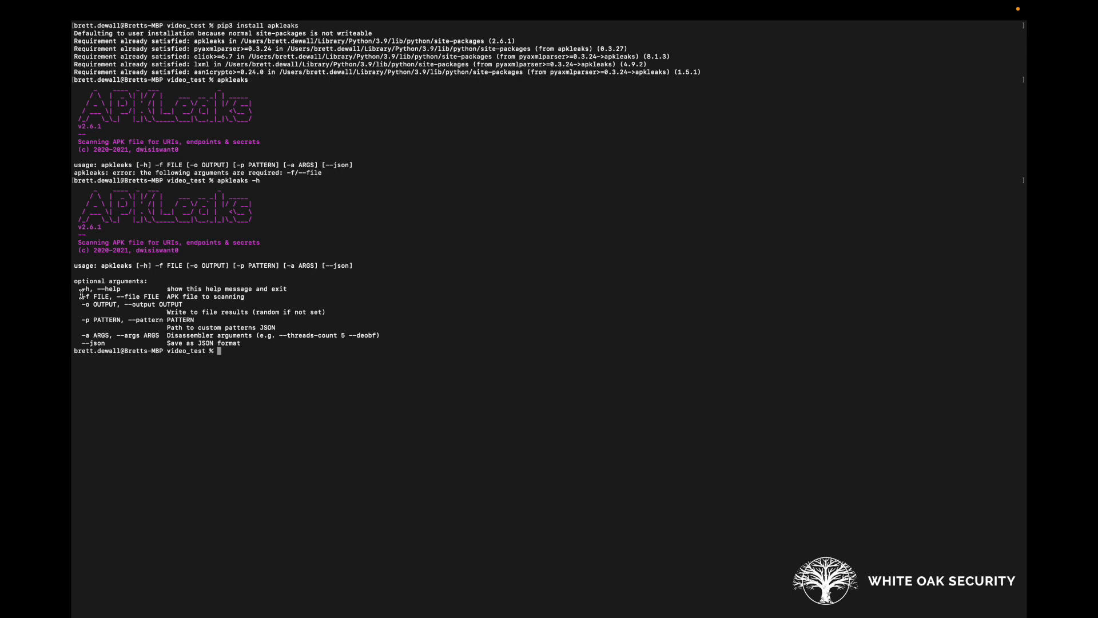
pyautogui.doubleClick(83, 296)
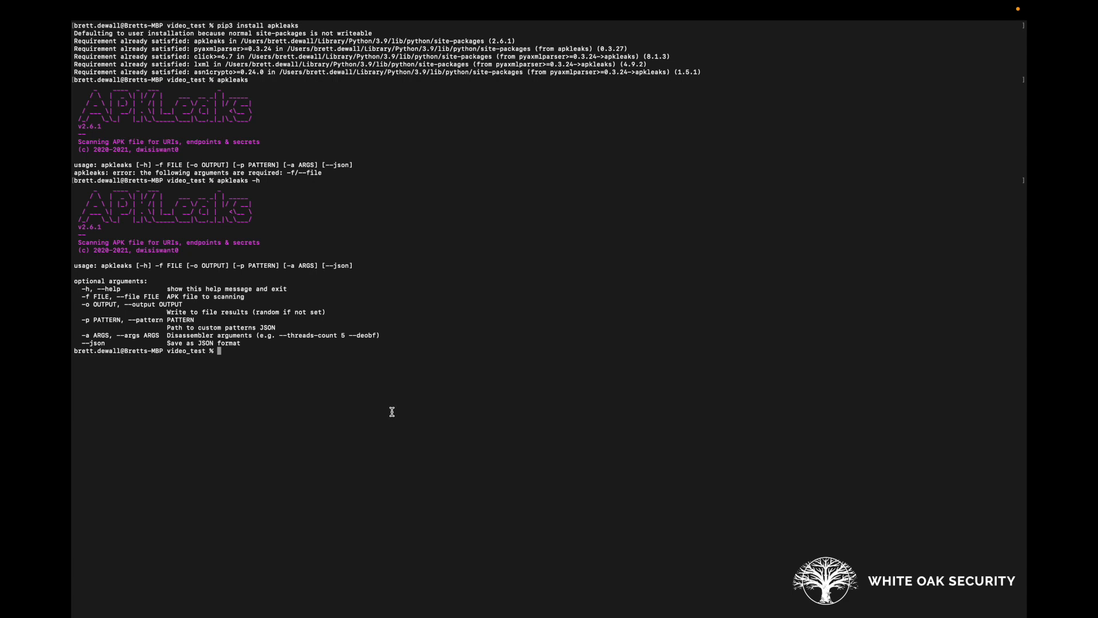
# Run 'apkleaks -f WhatsApp\ Messenger_2.23.4.77_Apkpure.apk' to decompile and scan com.whatsapp
pyautogui.write('ap')
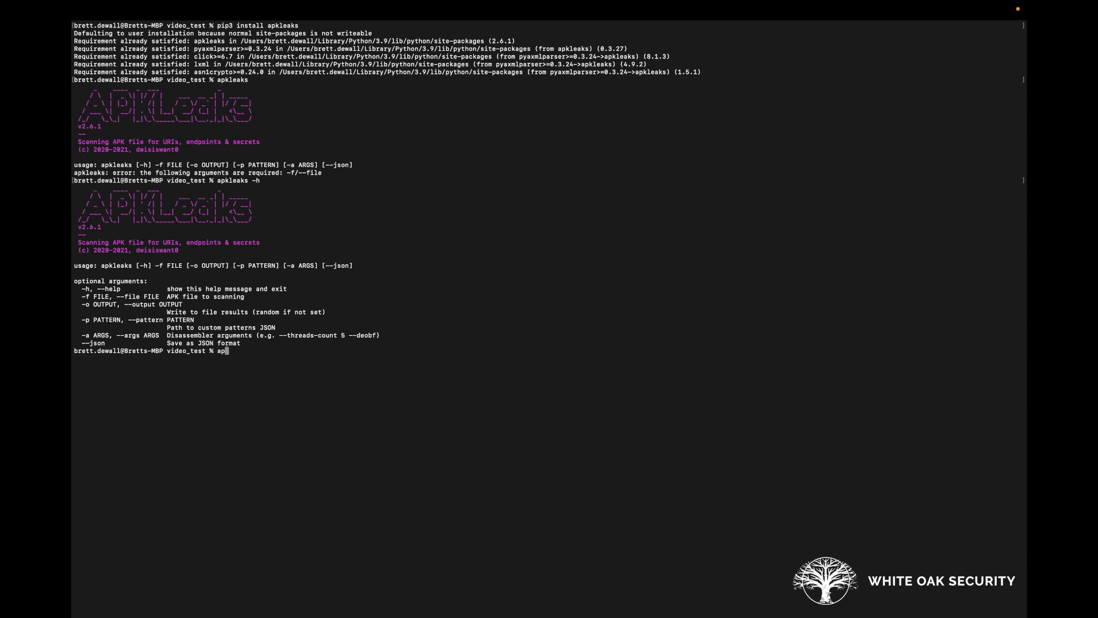
pyautogui.write('kleaks -f')
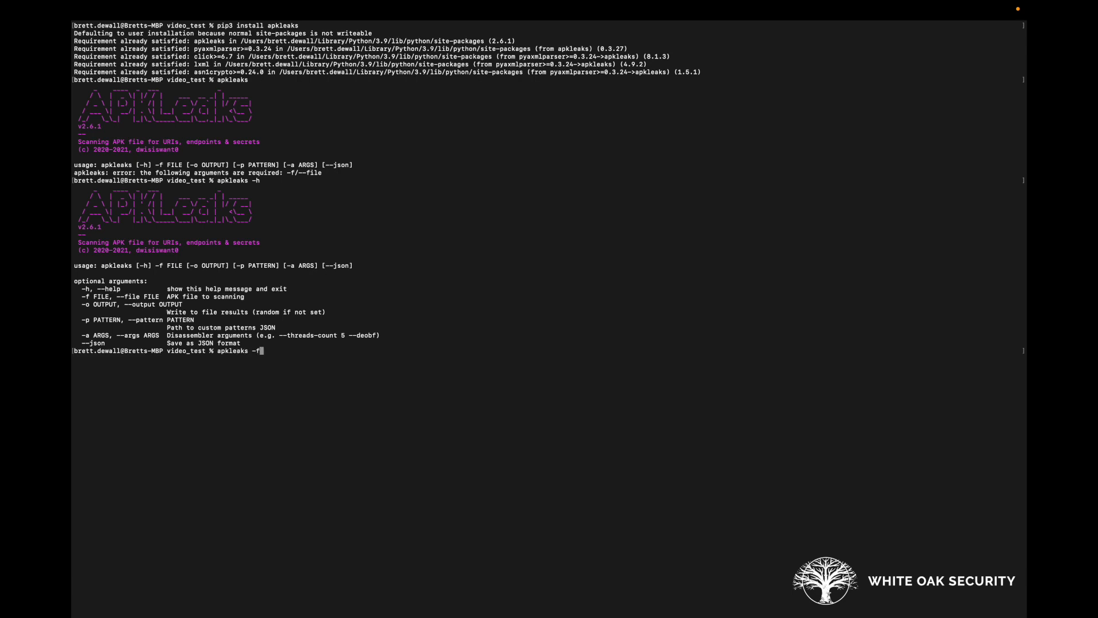
pyautogui.write('WhatsApp\\ Messenger_2.23.4.77_Apkpure.apk')
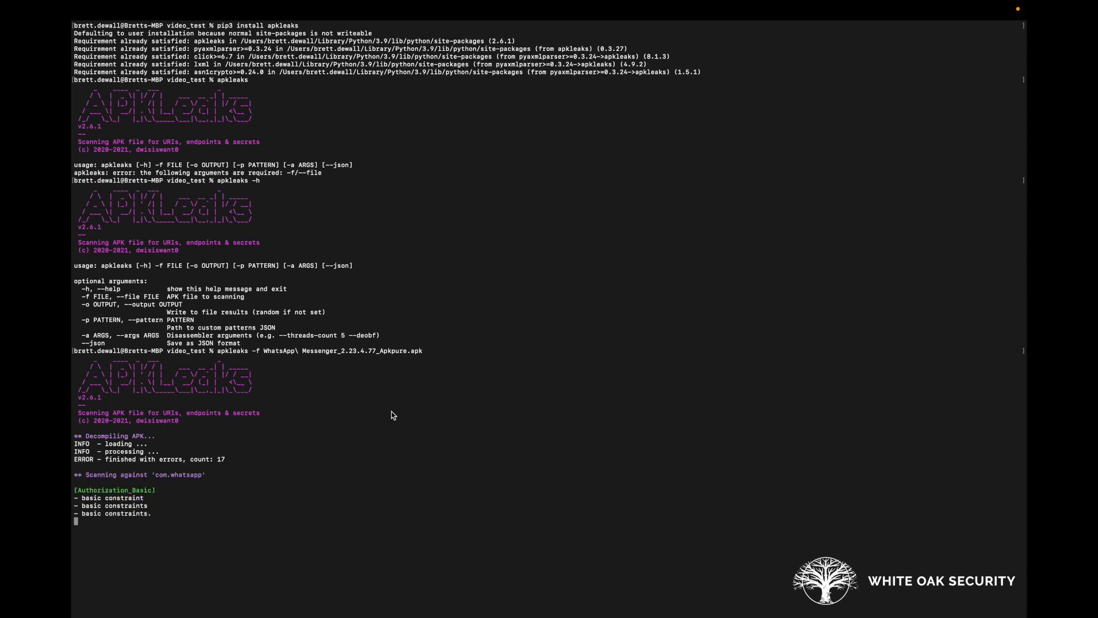
# Scroll through the finished scan output to review the discovered endpoints and URLs
pyautogui.scroll(-3)
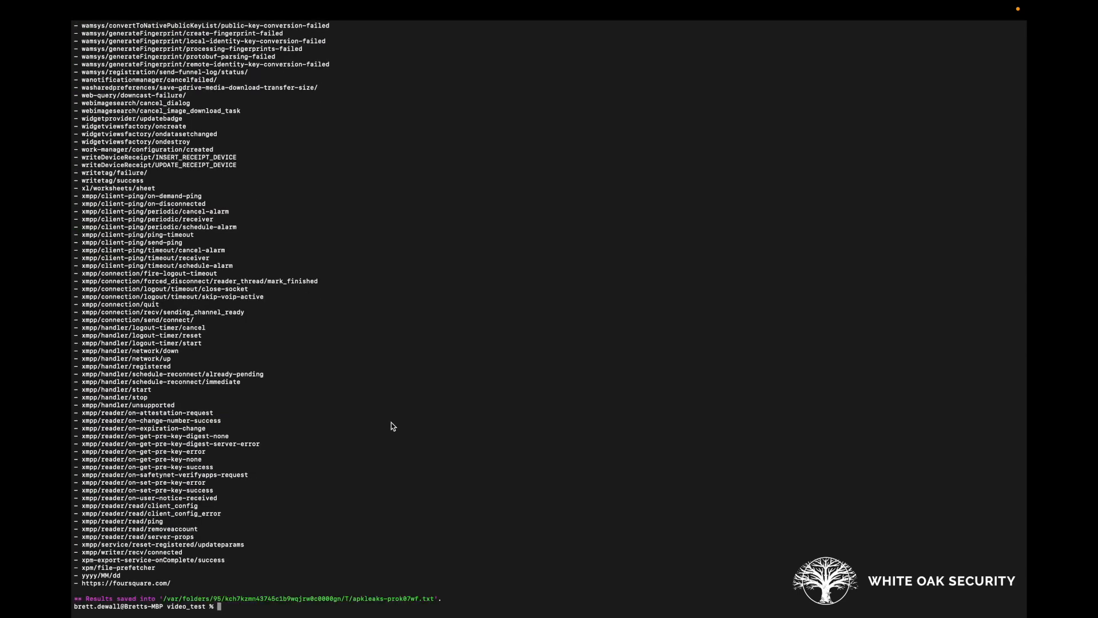
pyautogui.moveTo(376, 570)
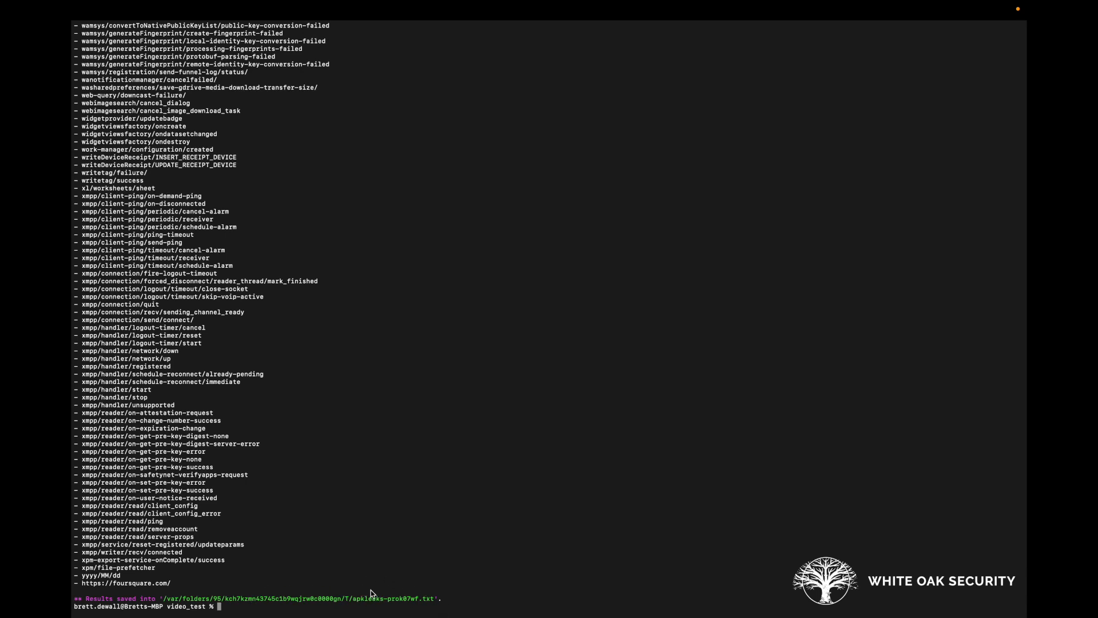
pyautogui.moveTo(343, 581)
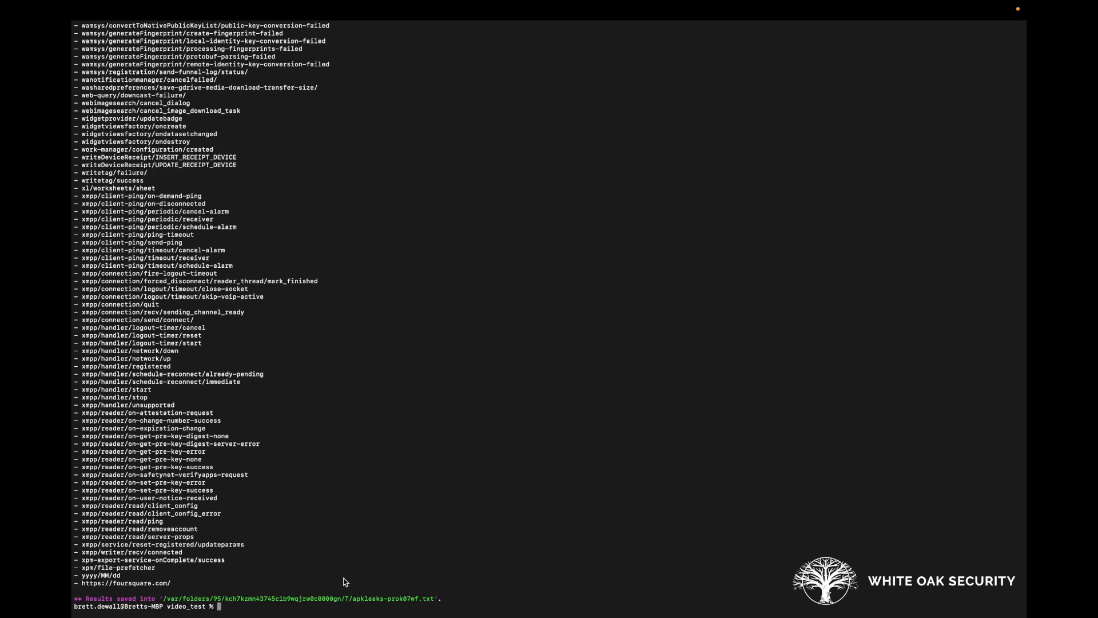
pyautogui.moveTo(272, 500)
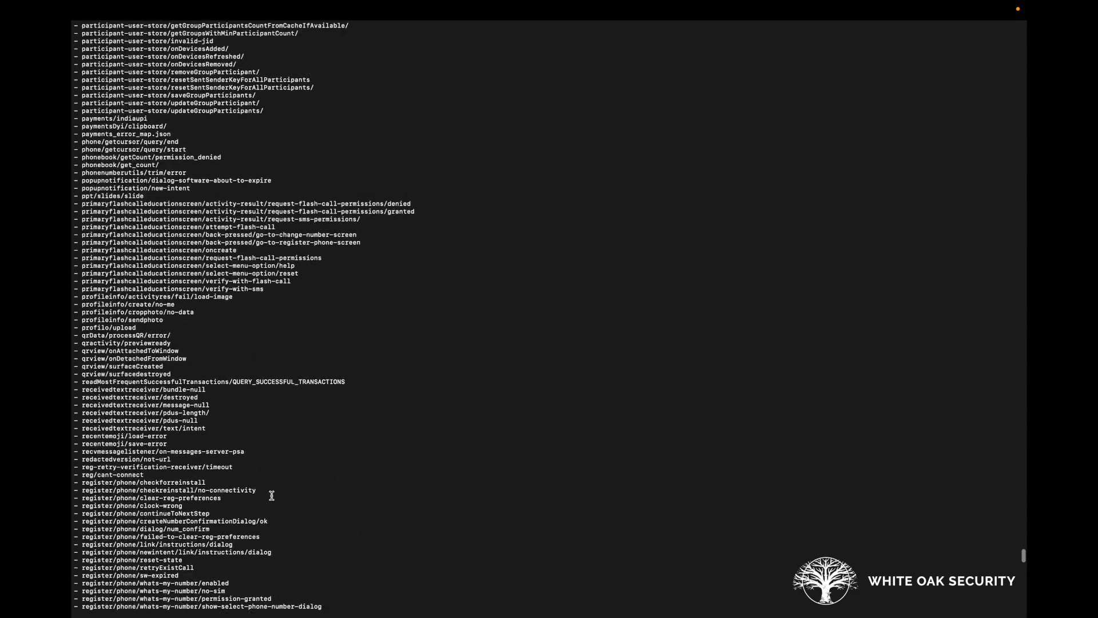
pyautogui.scroll(-3)
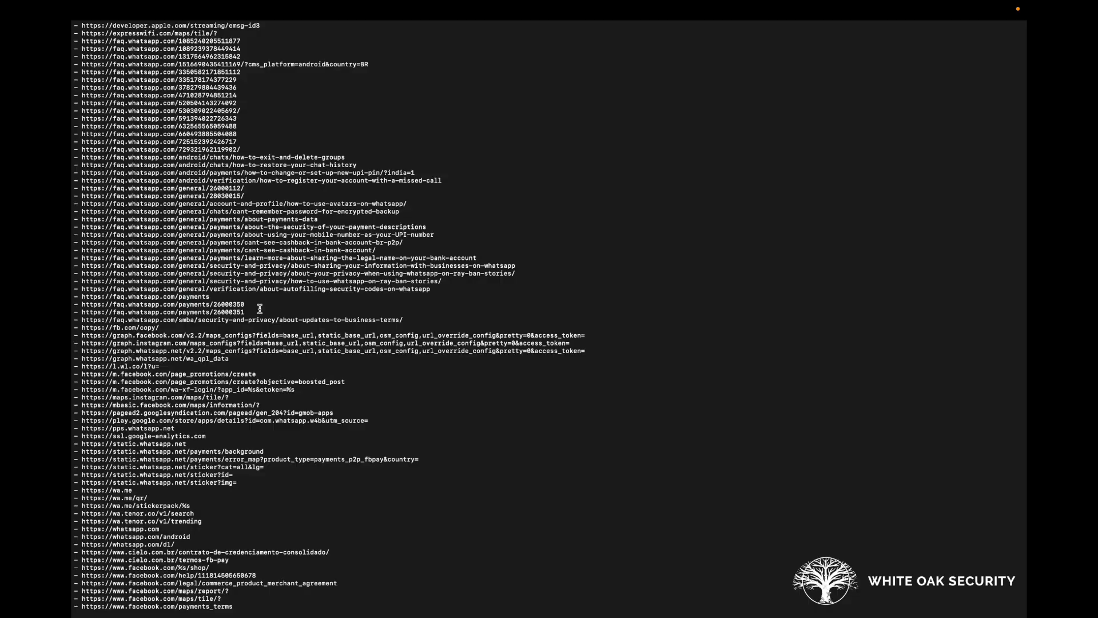
pyautogui.scroll(-3)
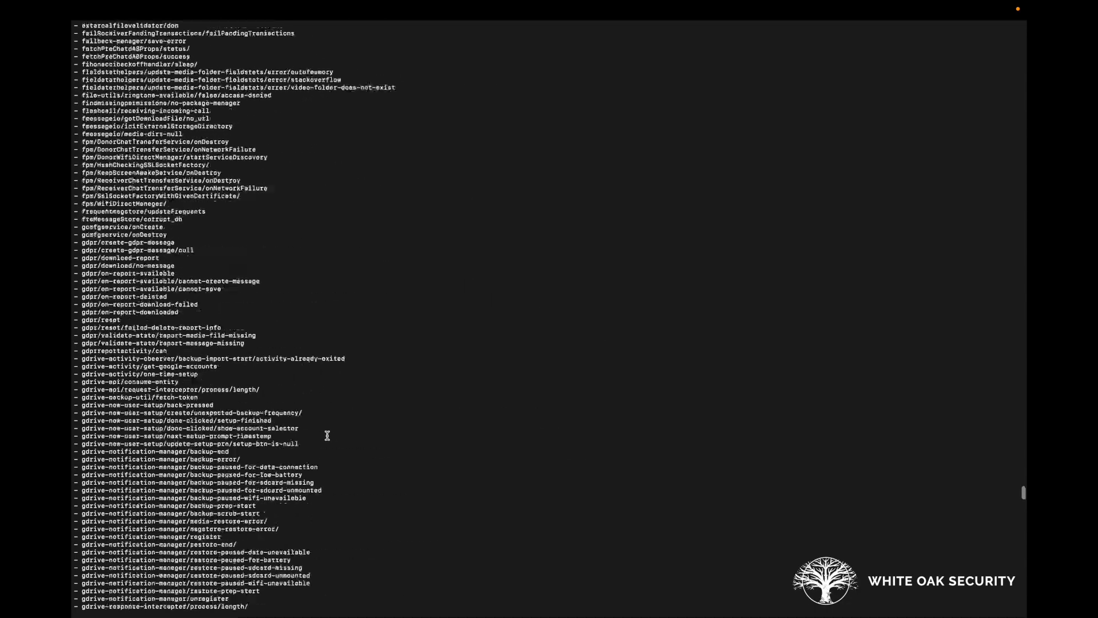
pyautogui.scroll(-3)
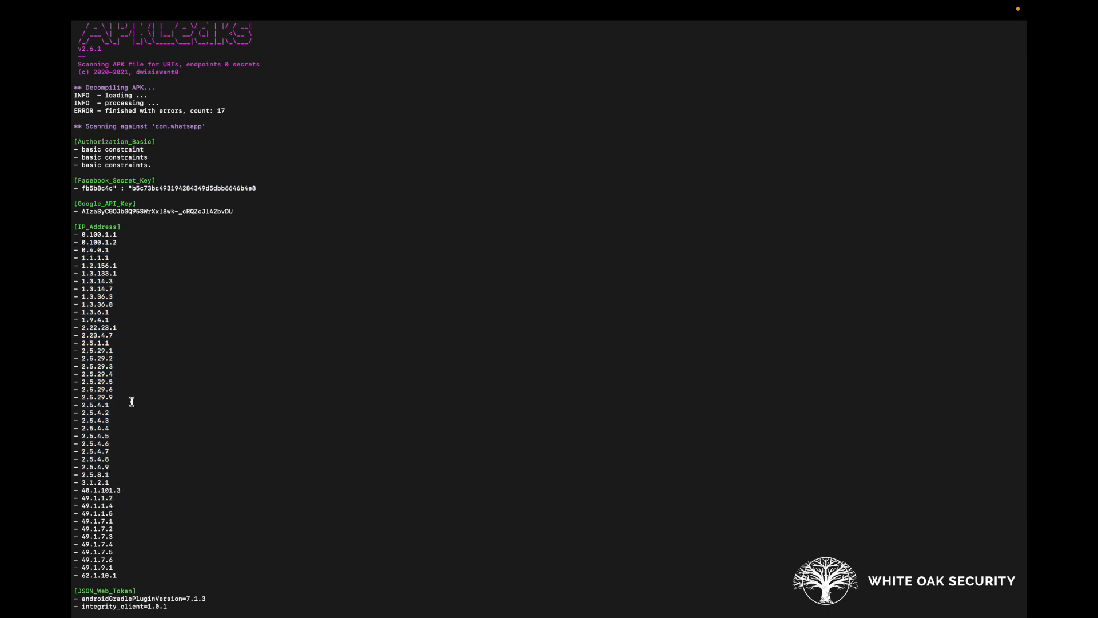
pyautogui.moveTo(81, 258)
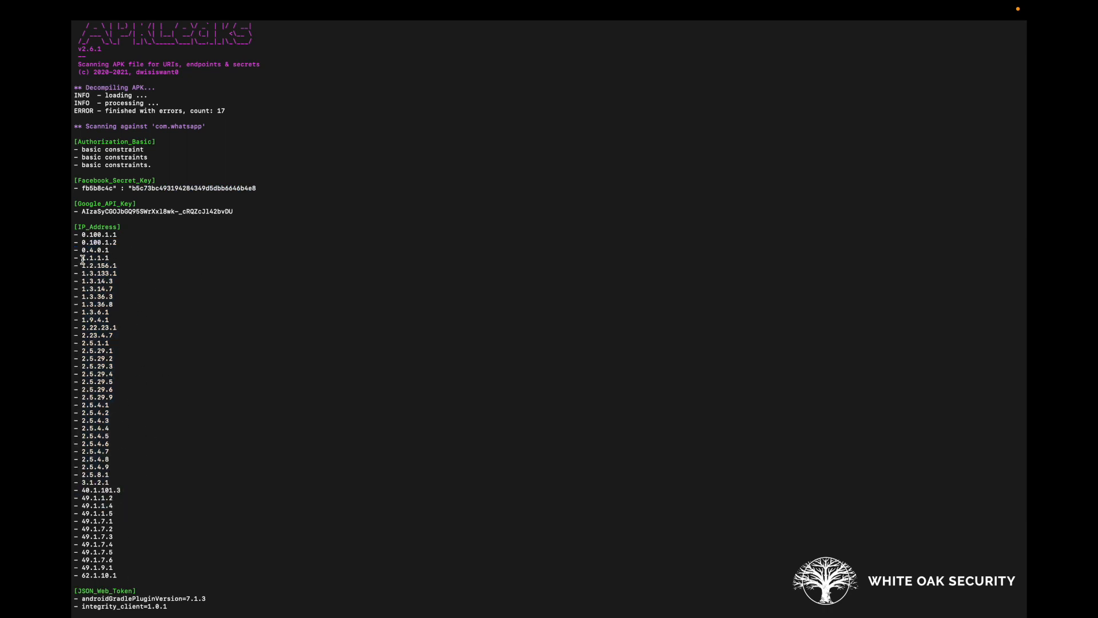
pyautogui.moveTo(188, 391)
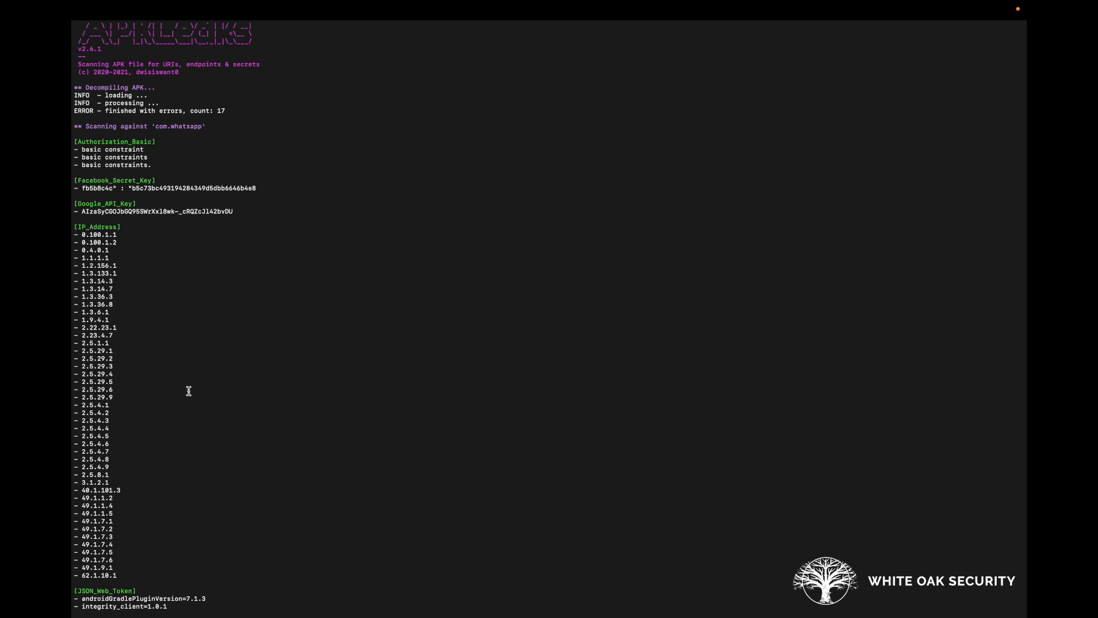
pyautogui.moveTo(192, 410)
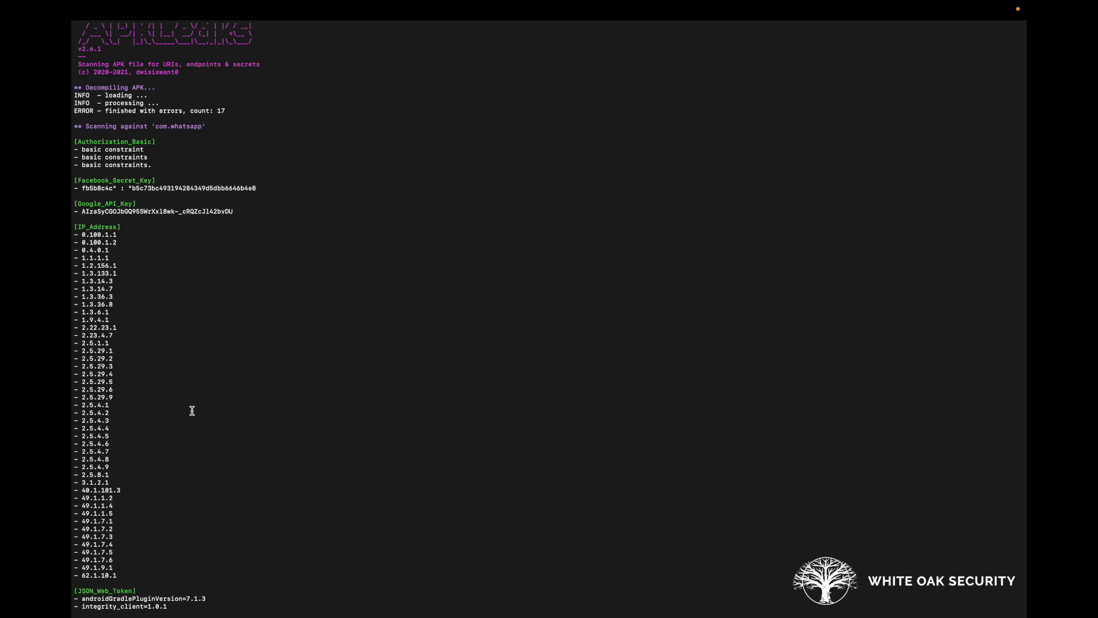
# Scroll to the Facebook_Secret_Key, Google_API_Key and IP_Address sections of the results
pyautogui.scroll(-3)
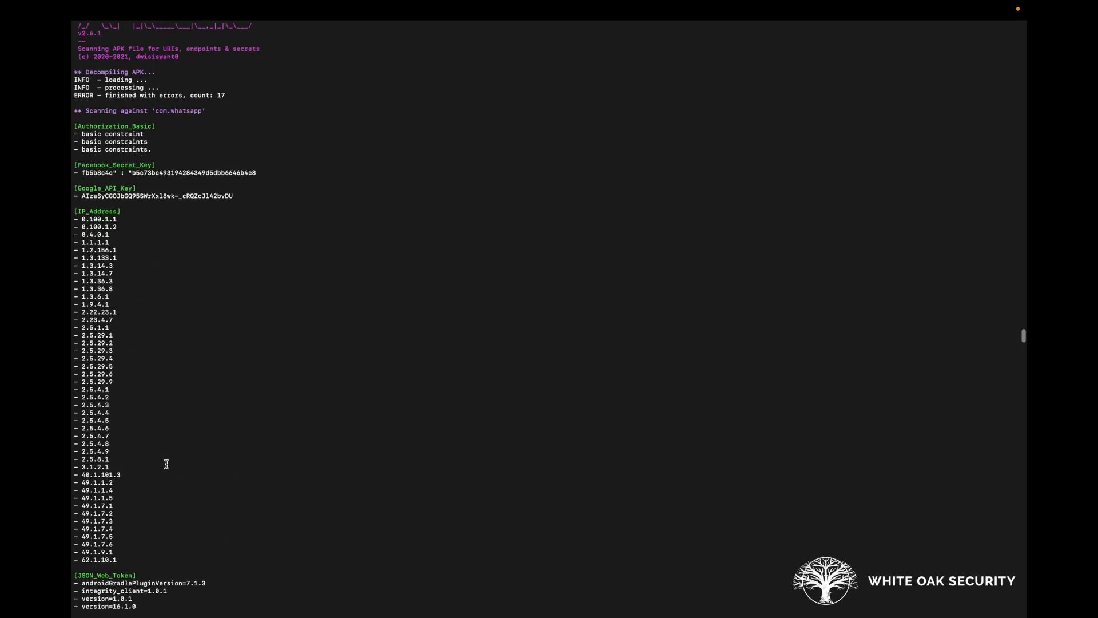
# Scroll past the IP addresses to the JSON_Web_Token versions and LinkFinder endpoint paths
pyautogui.scroll(-3)
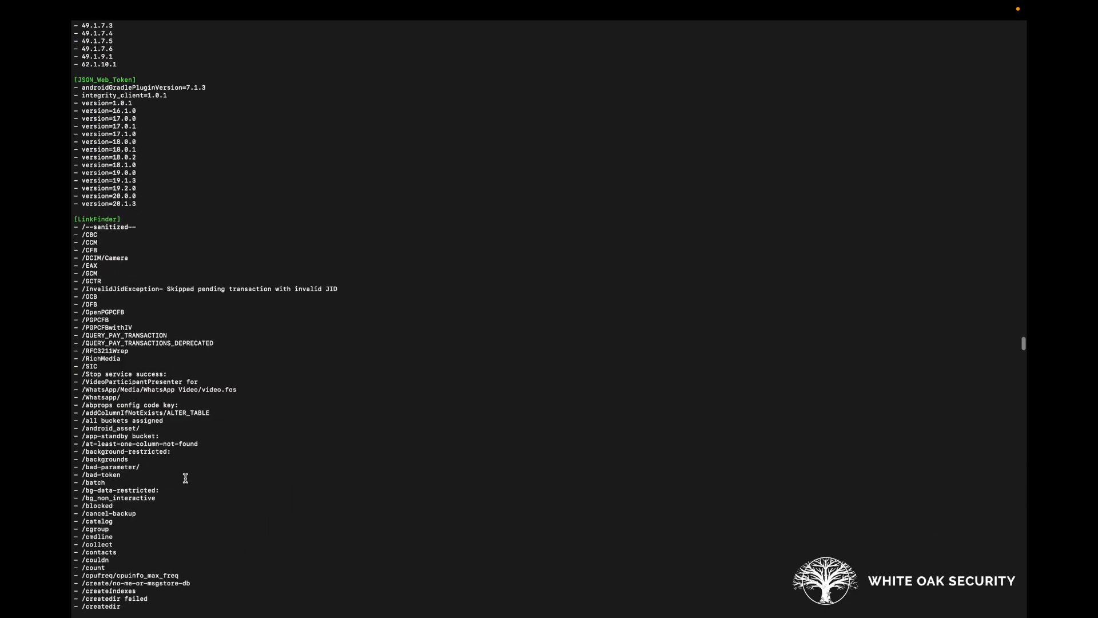
pyautogui.scroll(-3)
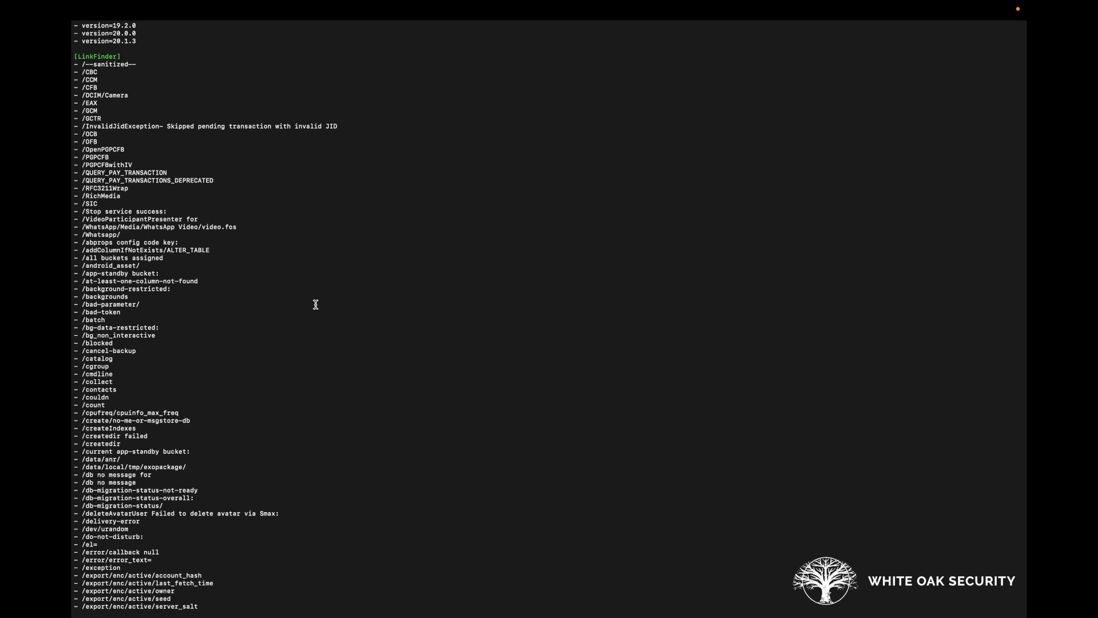
pyautogui.scroll(-3)
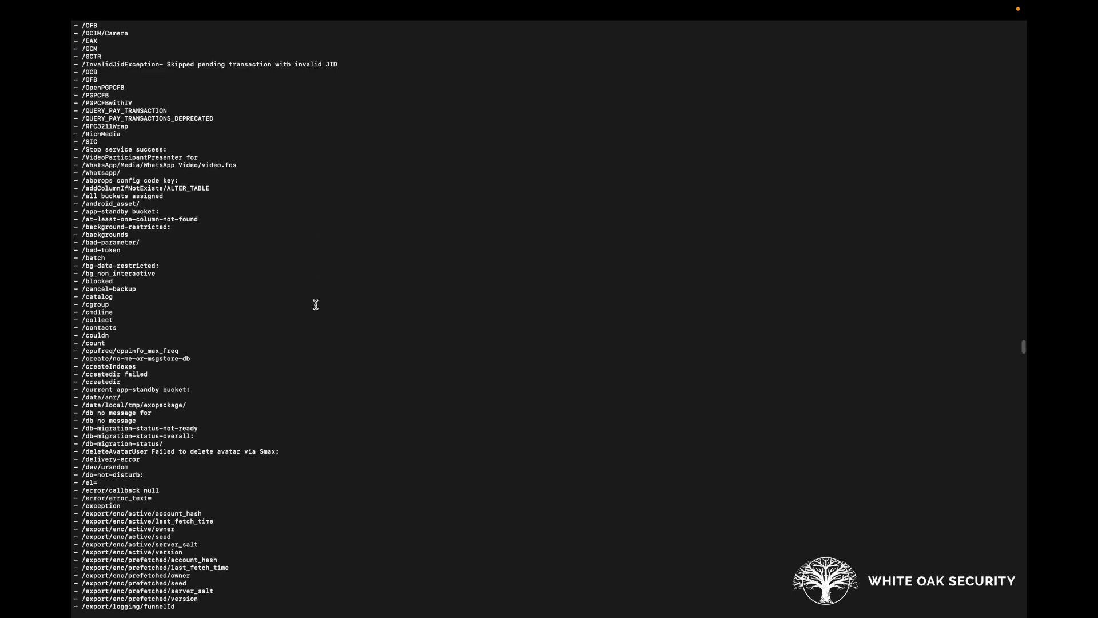